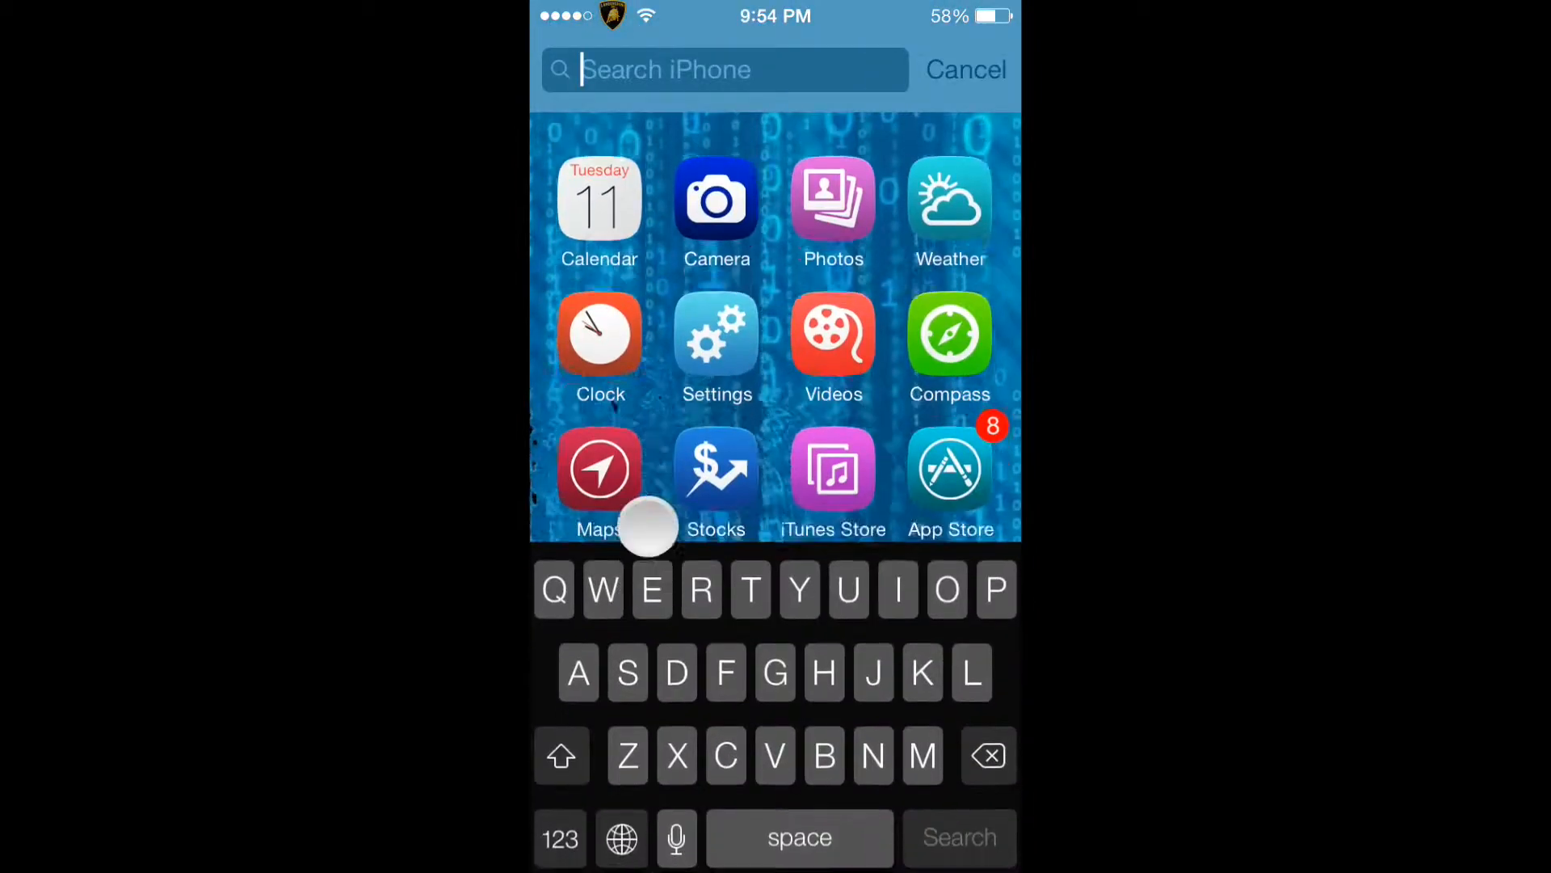
# Step: Dismiss Spotlight and swipe to the third home screen page with Cydia and WinterBoard
pyautogui.click(967, 69)
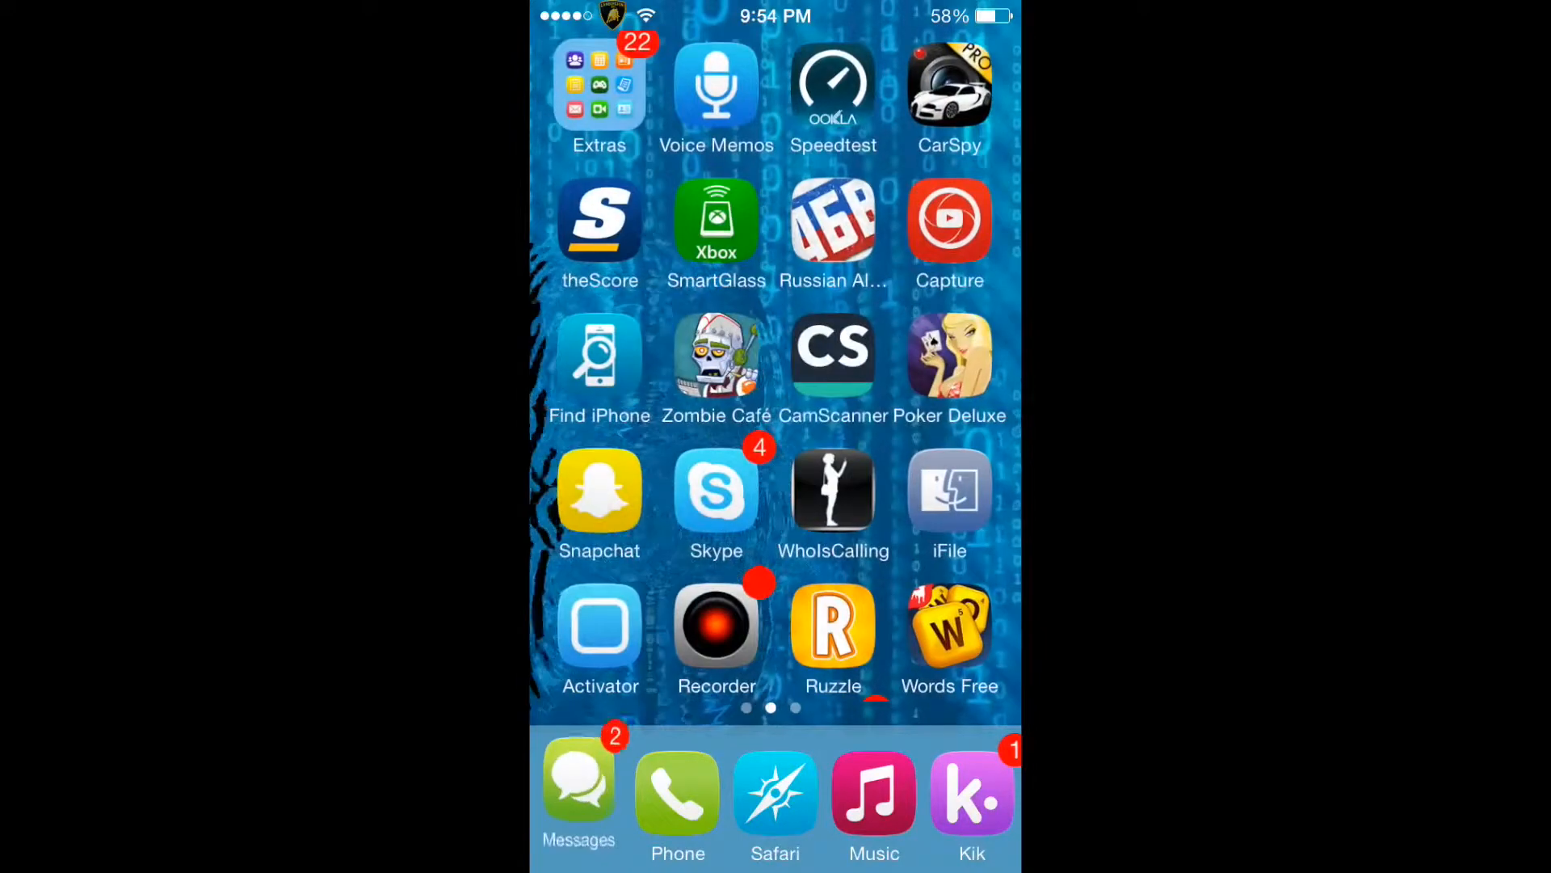
pyautogui.click(597, 89)
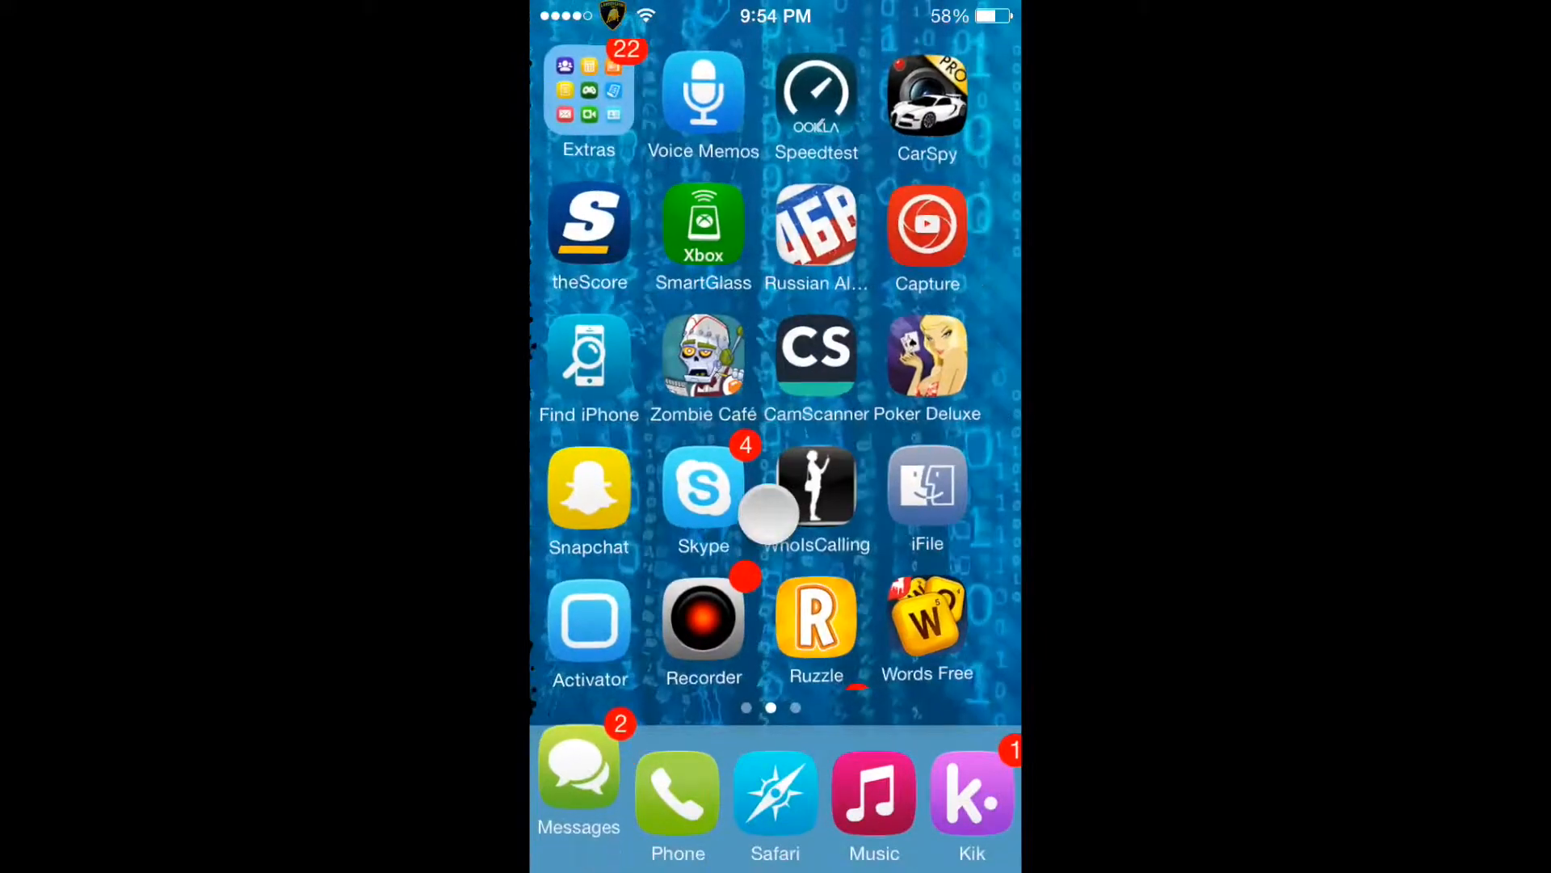
pyautogui.hscroll(-3)
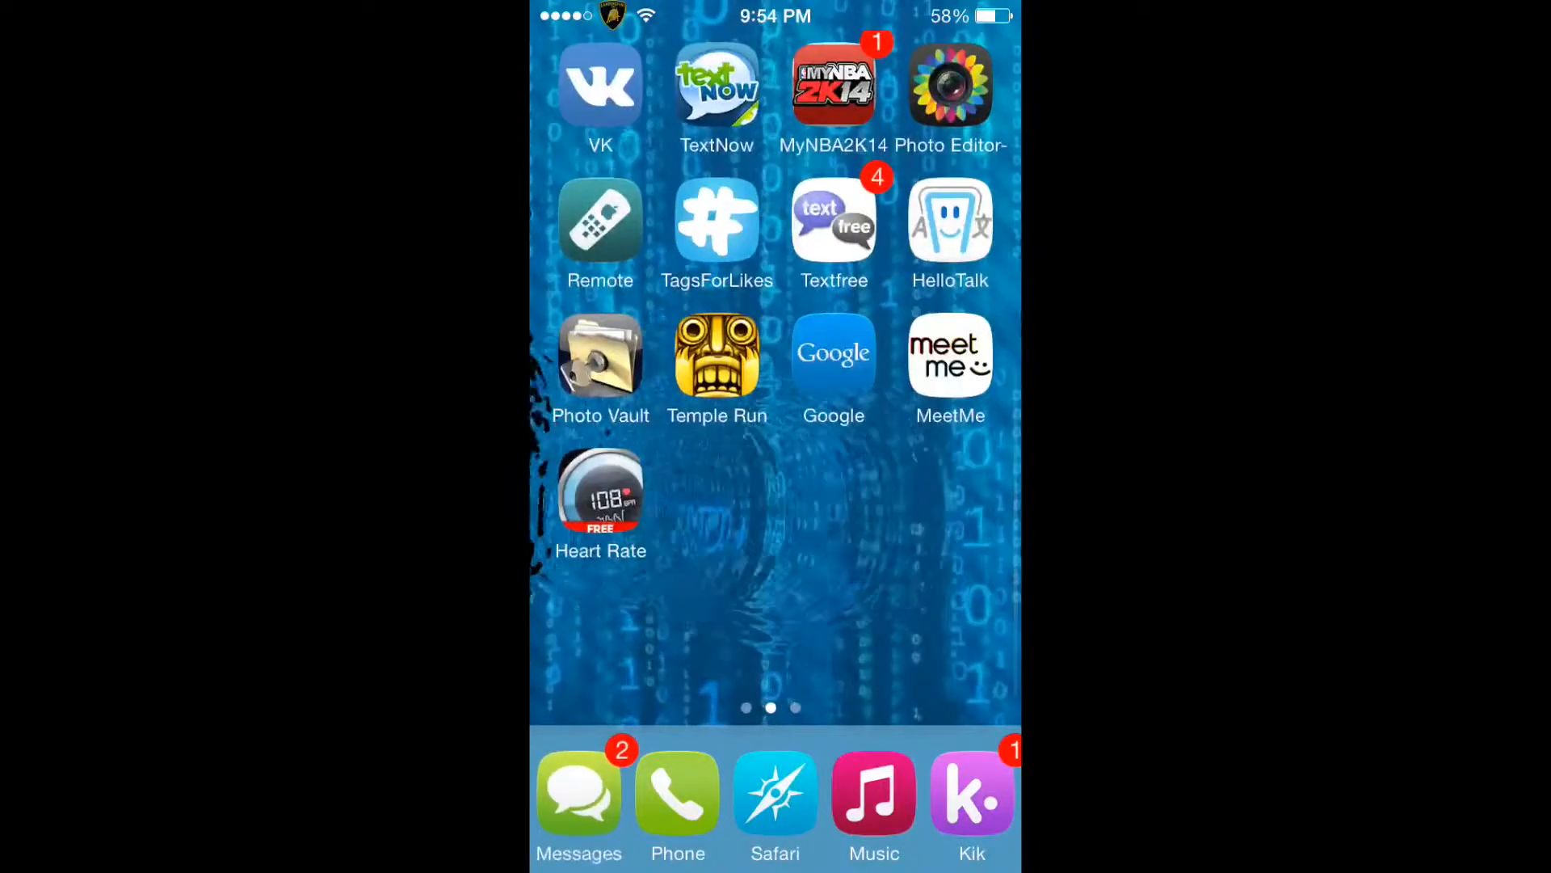
pyautogui.hscroll(-3)
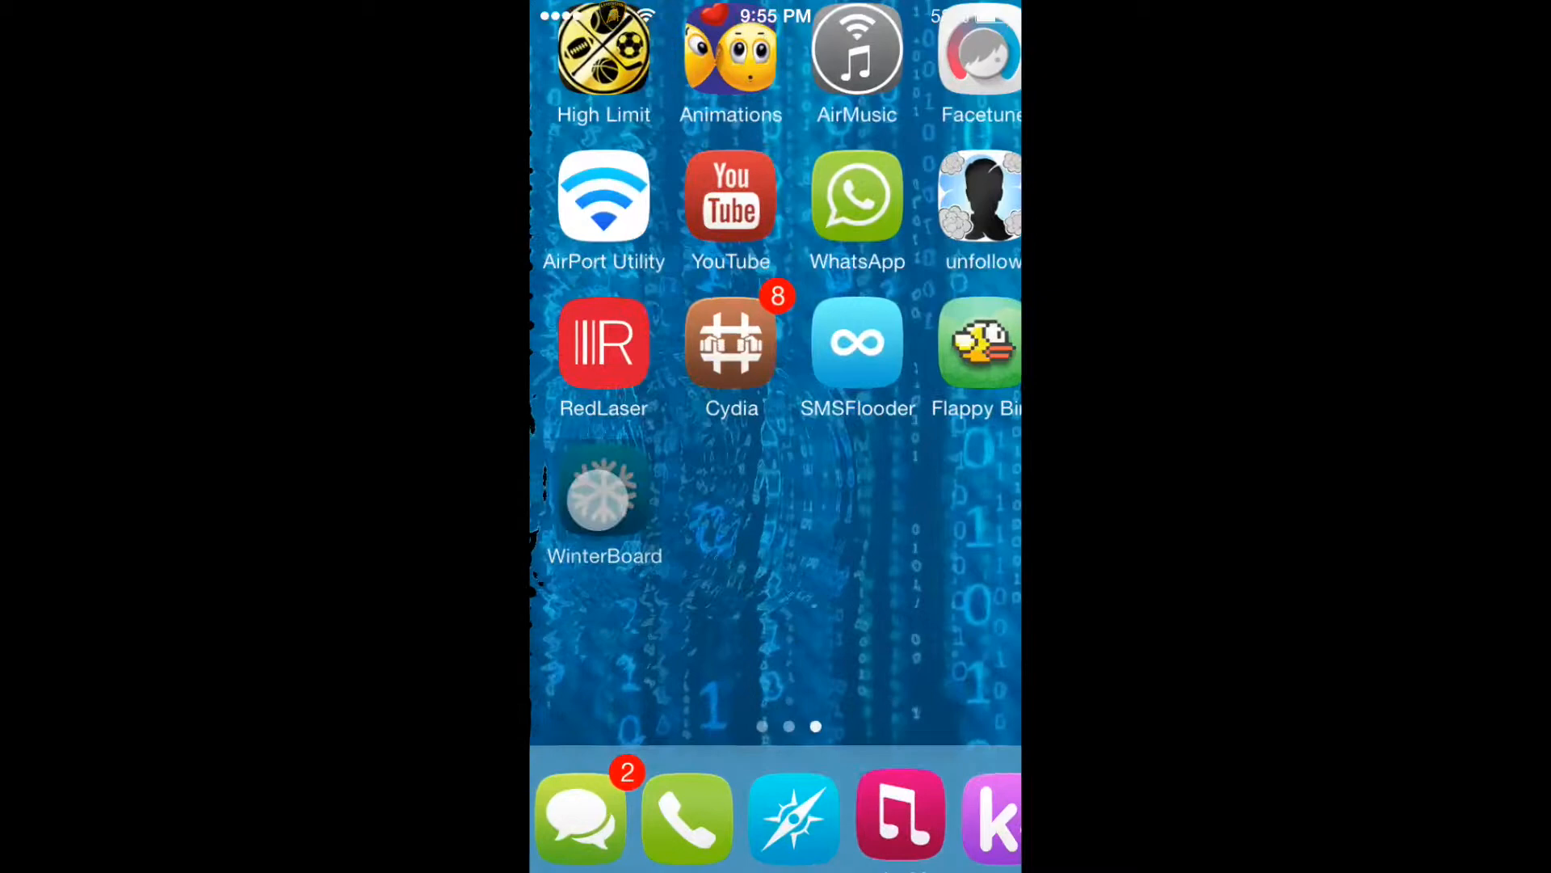
pyautogui.click(604, 494)
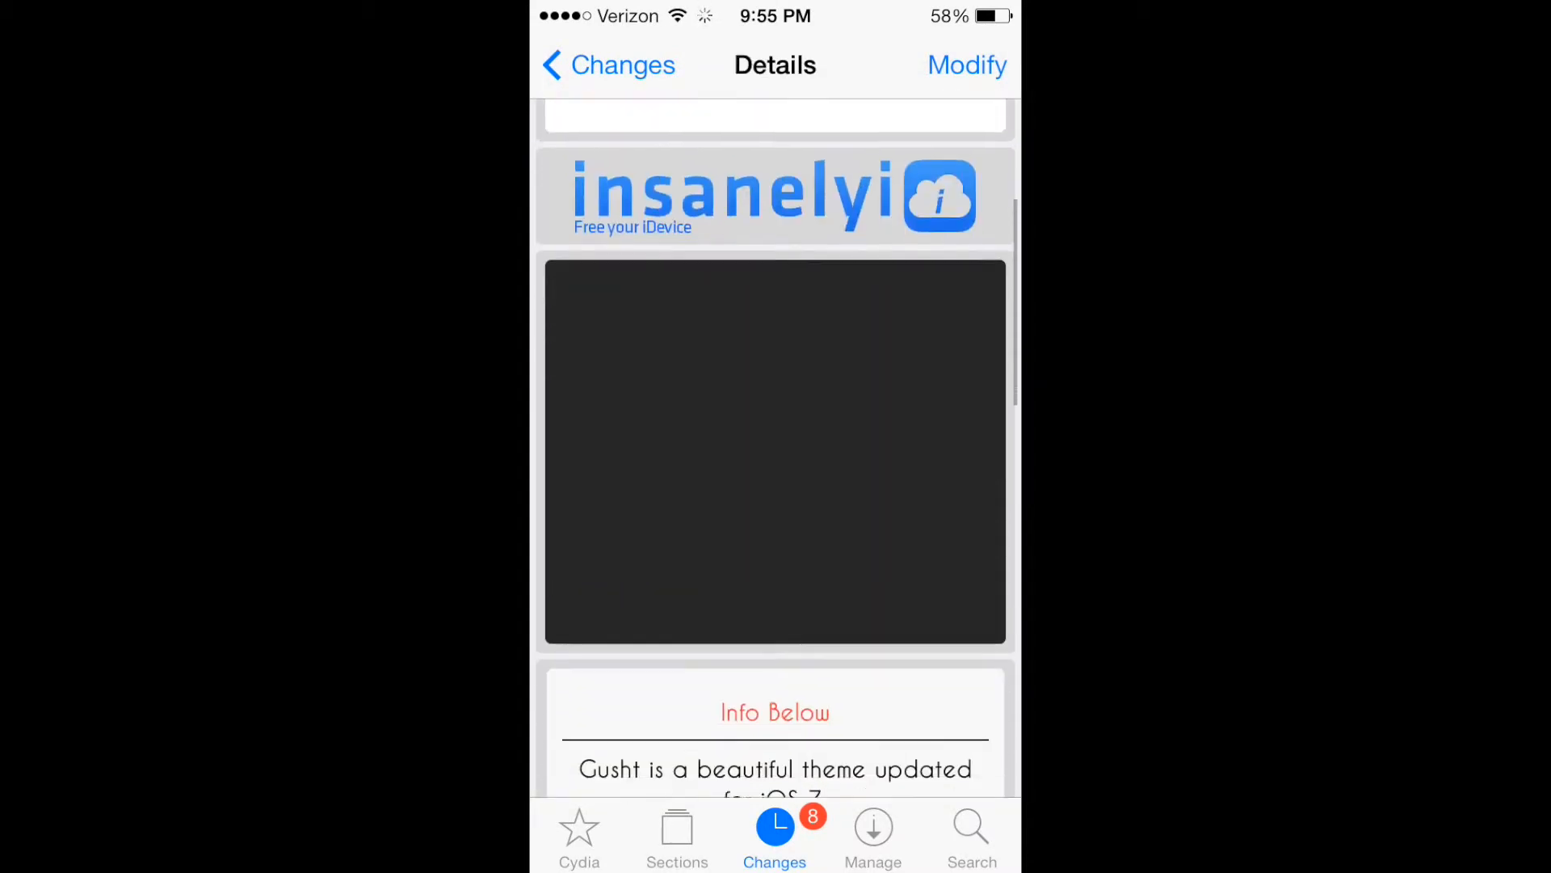
# Step: Scroll down the Gusht details page to reveal the Screenshot(s) and Live Downloads links
pyautogui.scroll(-3)
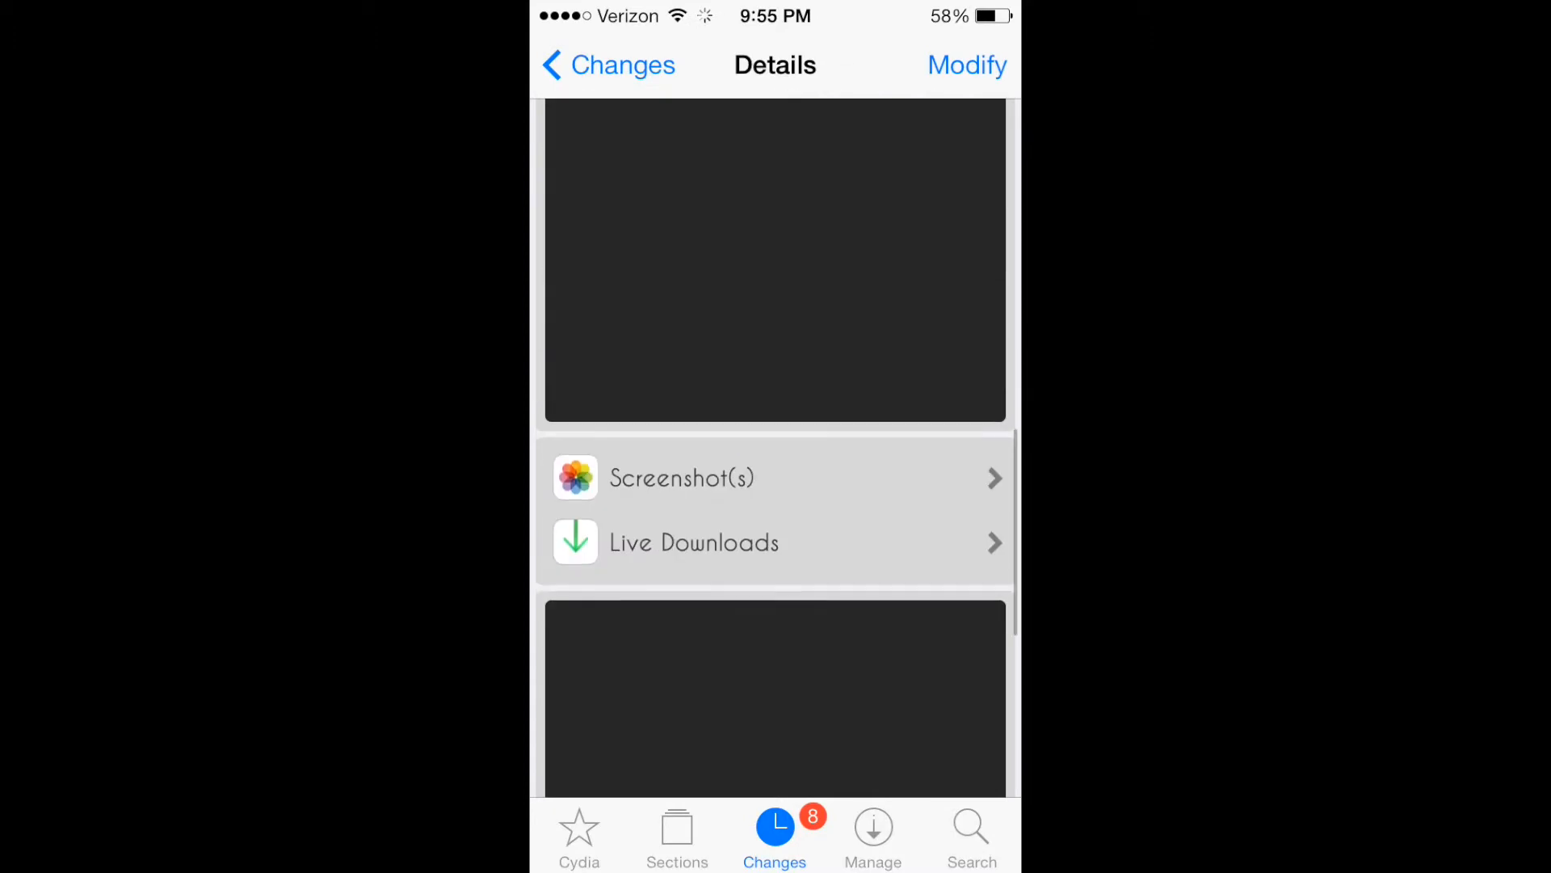